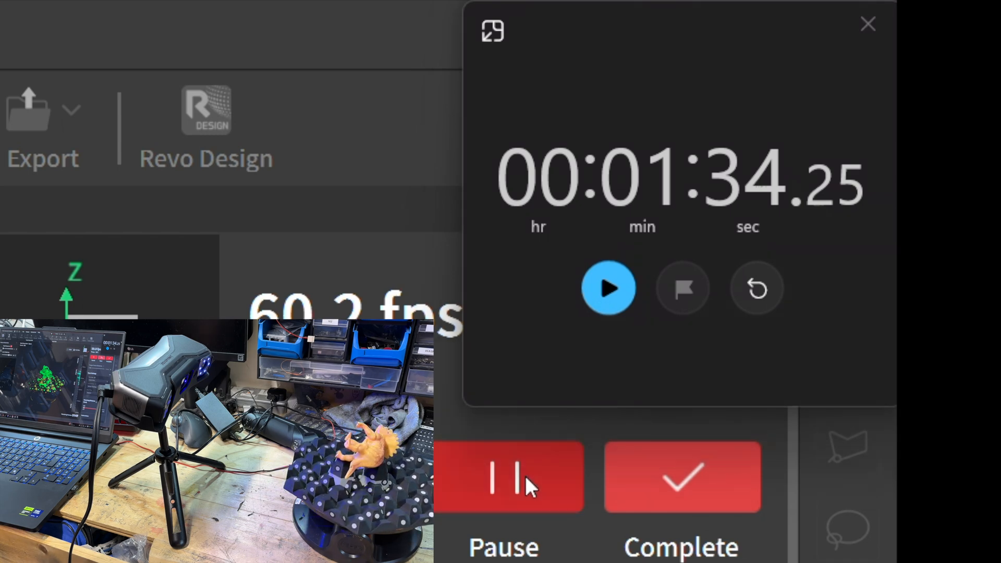
Step: Pause the Revo Scan cross-line scan with the stopwatch halted near 1:34
{"action": "left_click", "coordinate": [507, 476]}
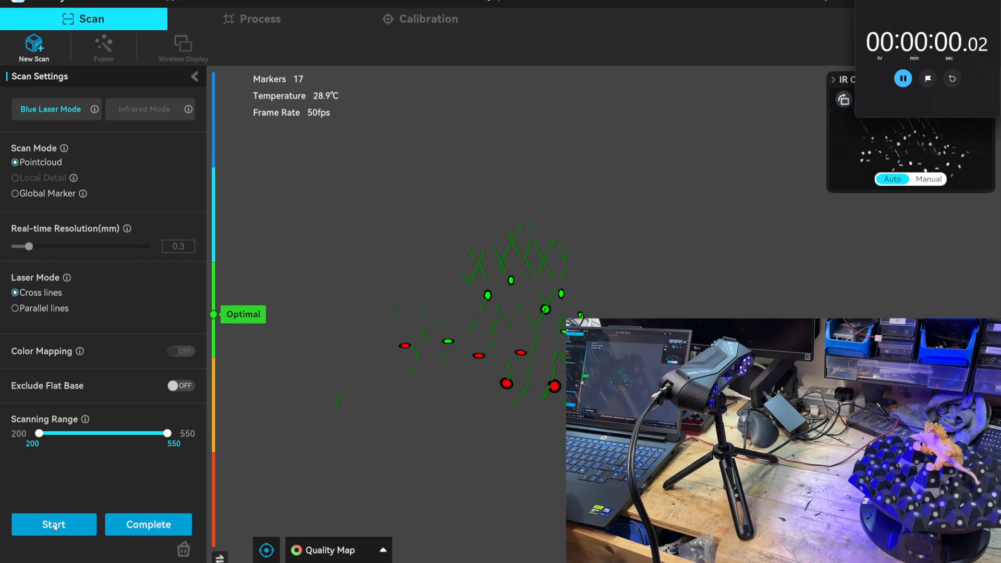
{"action": "left_click", "coordinate": [53, 525]}
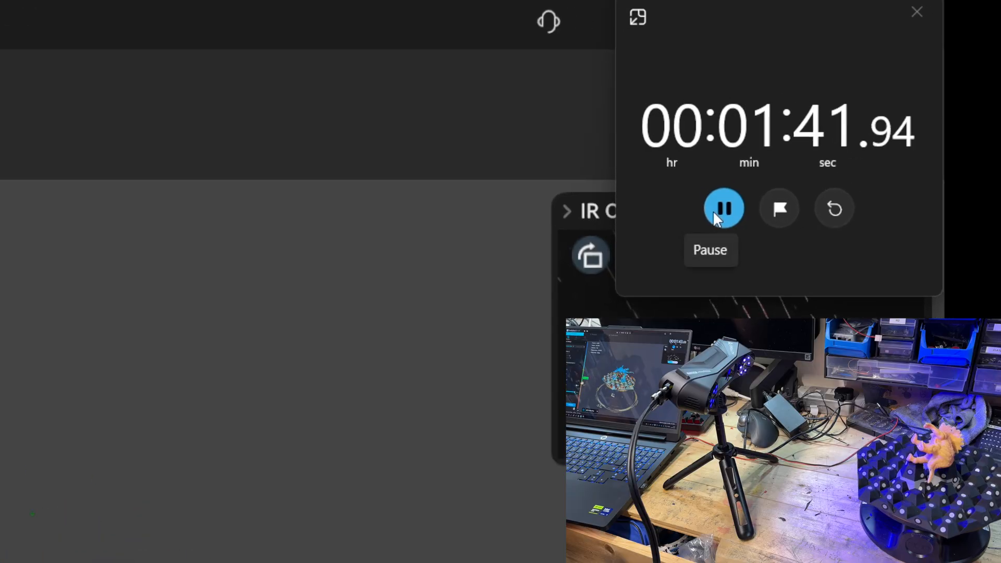
Step: Stop the stopwatch at about 1:42 as the CrealityScan cross-line run finishes
{"action": "left_click", "coordinate": [724, 208]}
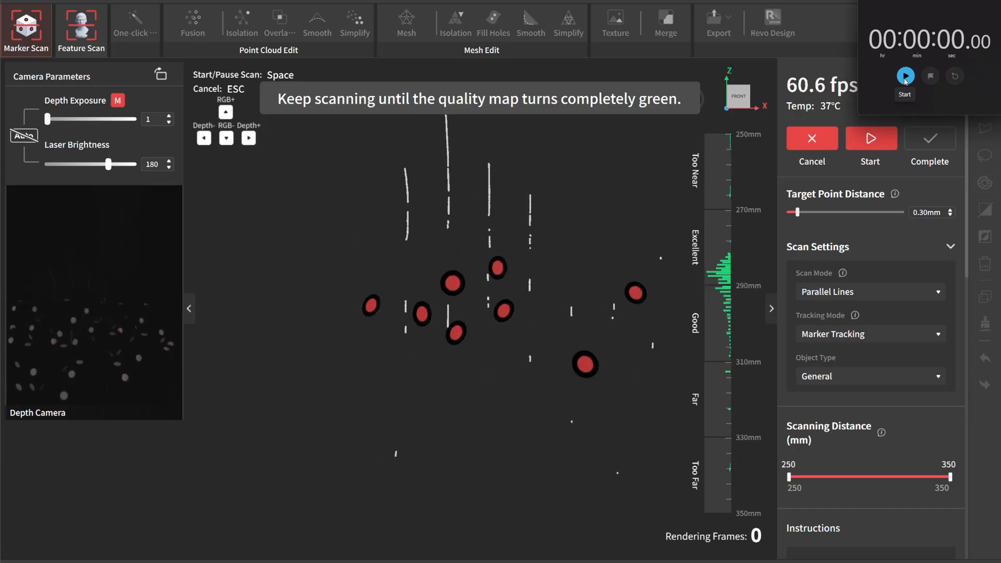
Step: Start the stopwatch and begin the Revo Scan parallel-line scan of the figure
{"action": "left_click", "coordinate": [905, 76]}
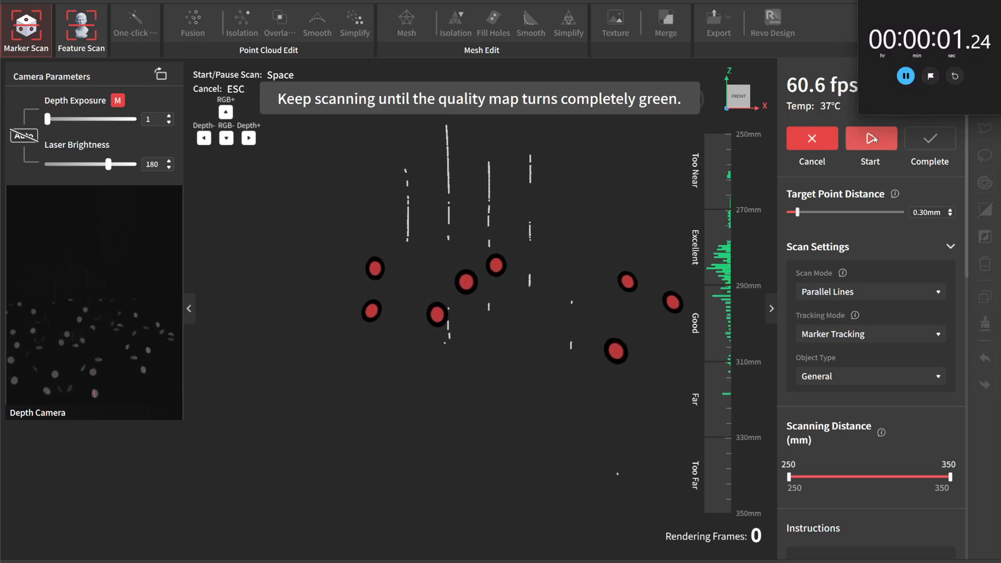
{"action": "left_click", "coordinate": [870, 139]}
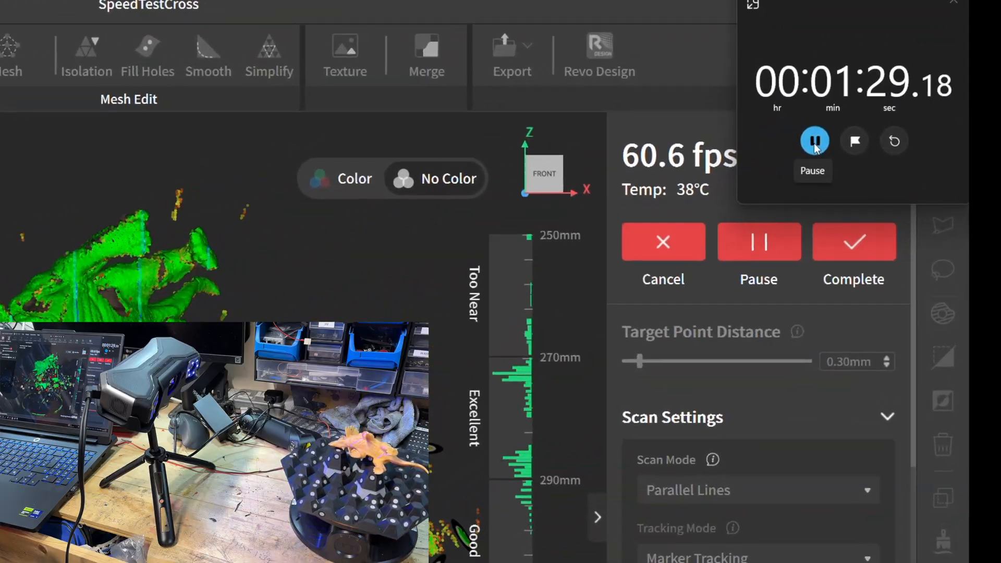
Step: Stop the stopwatch at about 1:29 once the parallel-line scan completes
{"action": "left_click", "coordinate": [814, 141]}
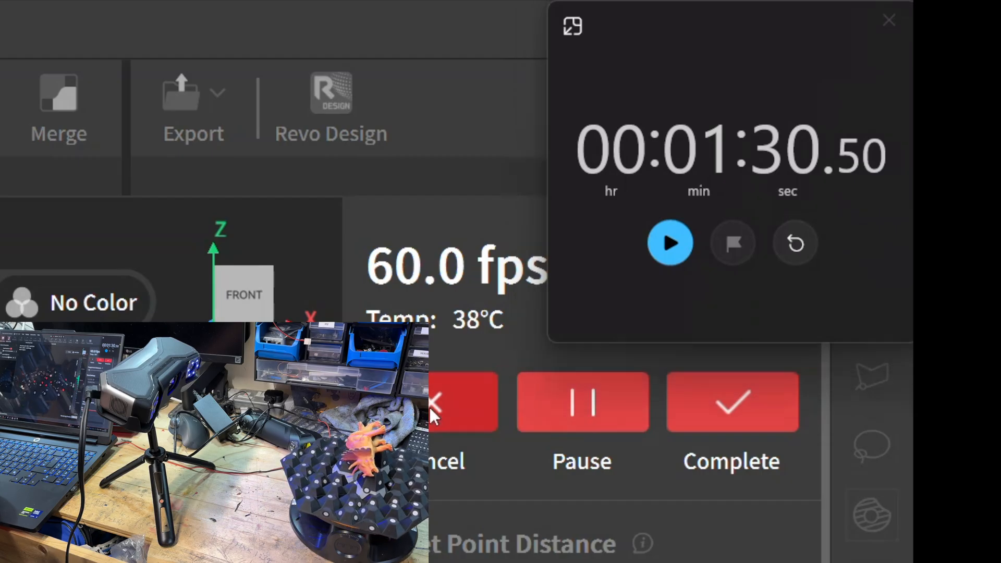
Step: End the Revo Scan parallel-line session before setting up CrealityScan's parallel-lines scan
{"action": "left_click", "coordinate": [581, 402]}
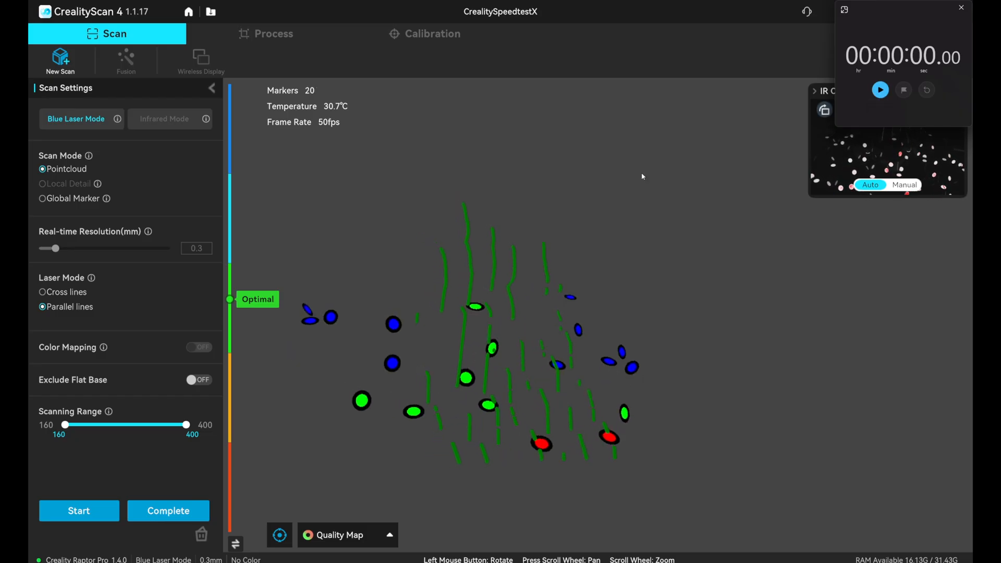
Step: Start the stopwatch and begin the CrealityScan blue-laser parallel-lines scan
{"action": "left_click", "coordinate": [78, 511]}
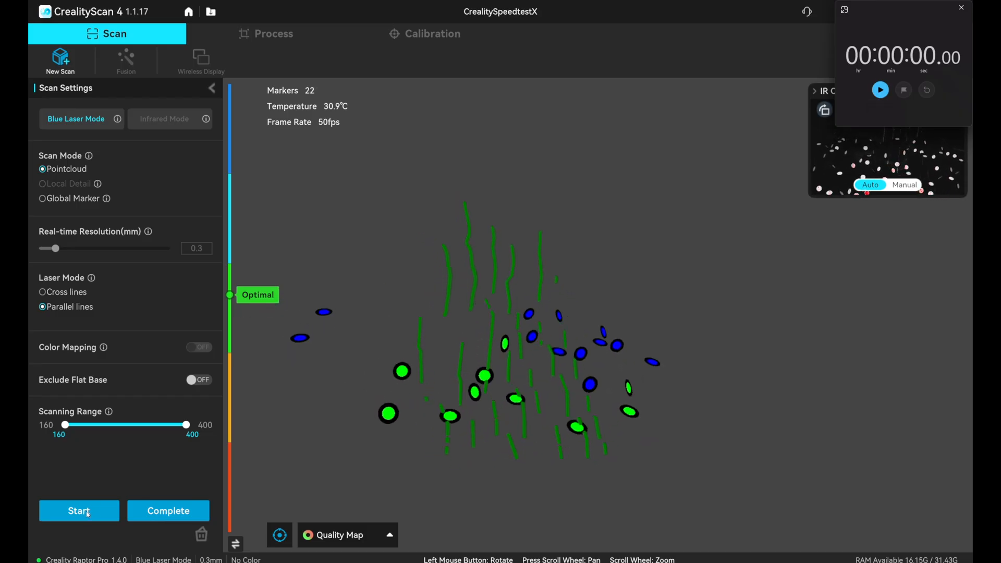
{"action": "left_click", "coordinate": [78, 511]}
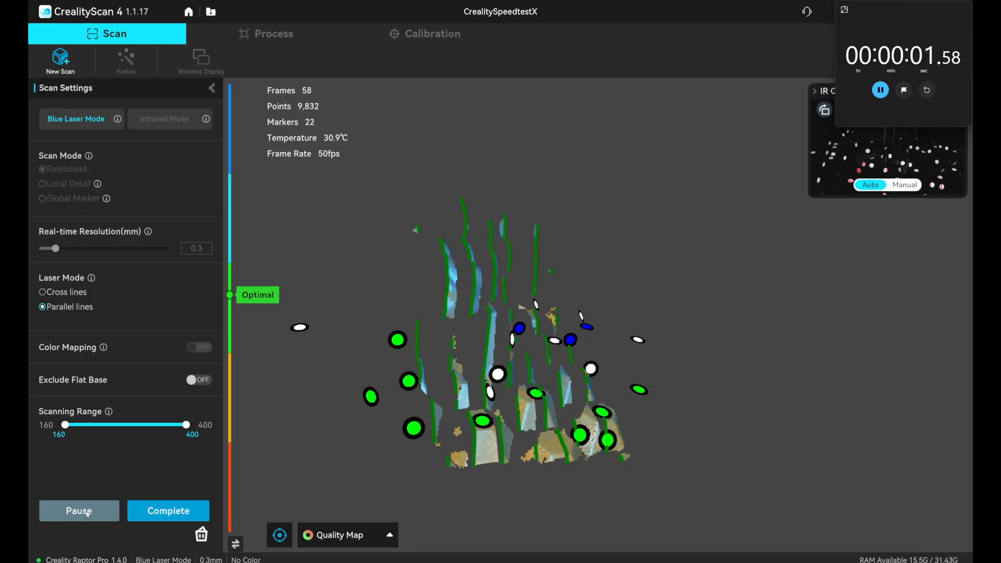